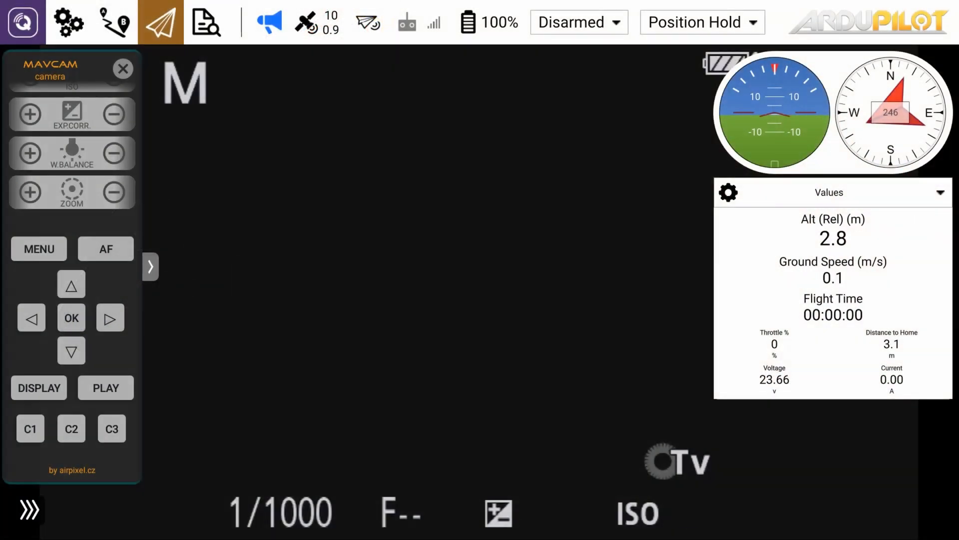
# Set the Sony camera's ISO to AUTO and bring up the image format choices at RAW.
pyautogui.click(71, 350)
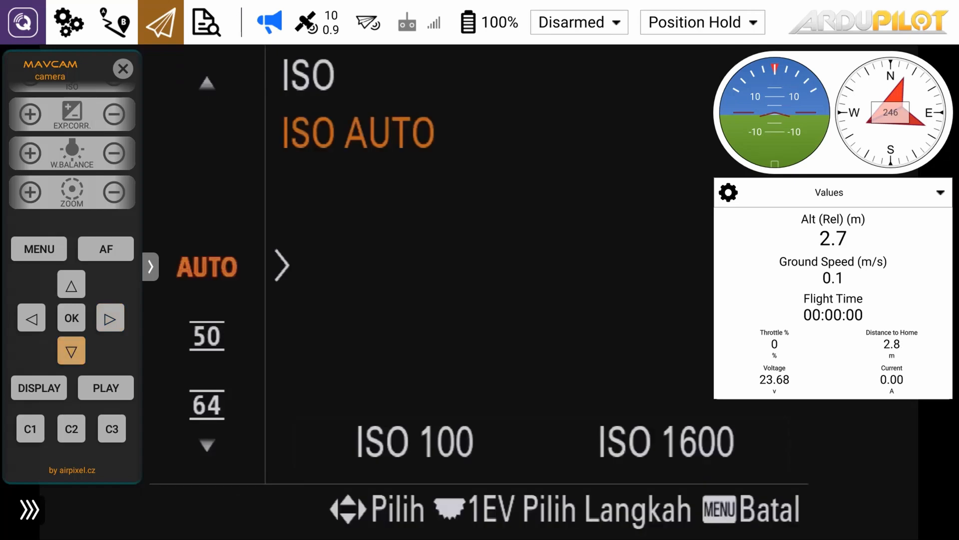
pyautogui.click(71, 283)
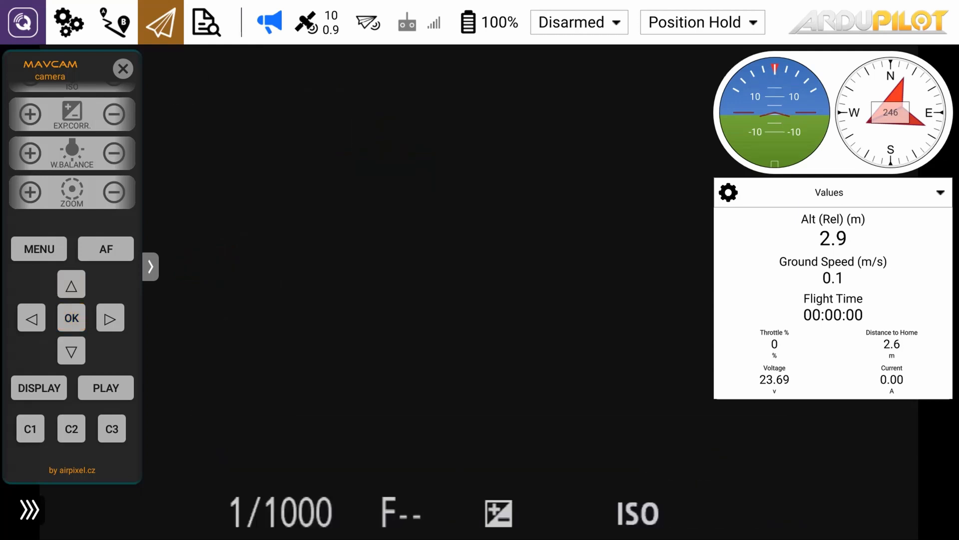
pyautogui.click(39, 249)
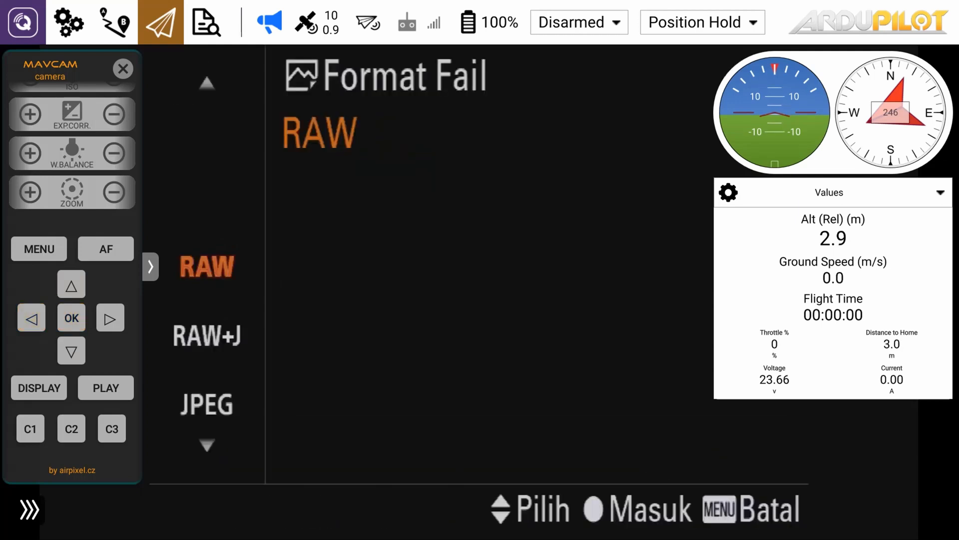
pyautogui.click(70, 350)
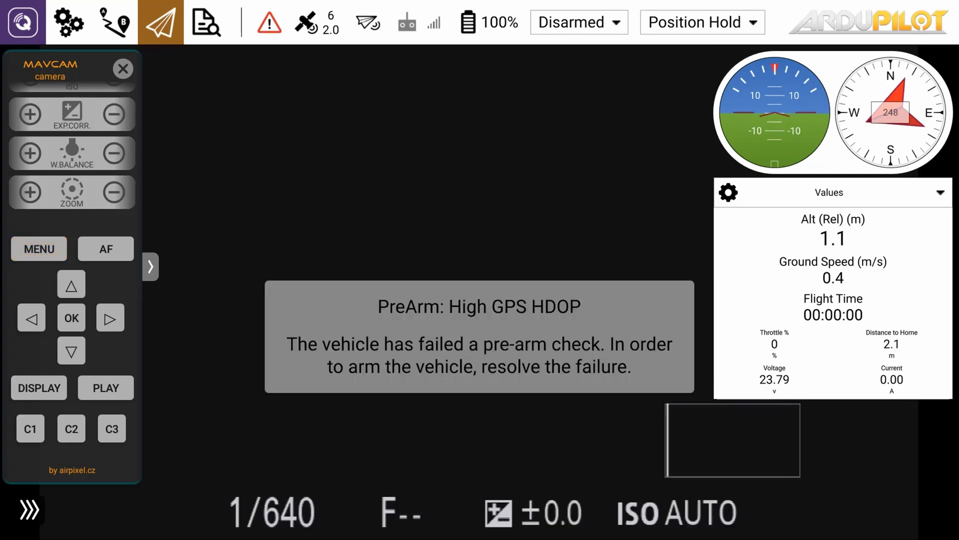
# Page the camera's settings menu forward to the AF2 autofocus page, then switch to playback.
pyautogui.click(39, 248)
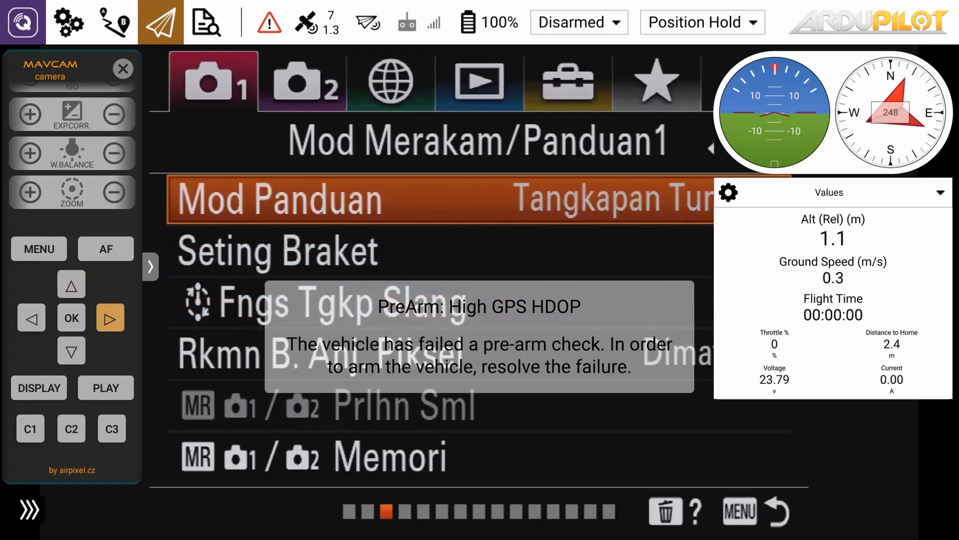
pyautogui.click(109, 317)
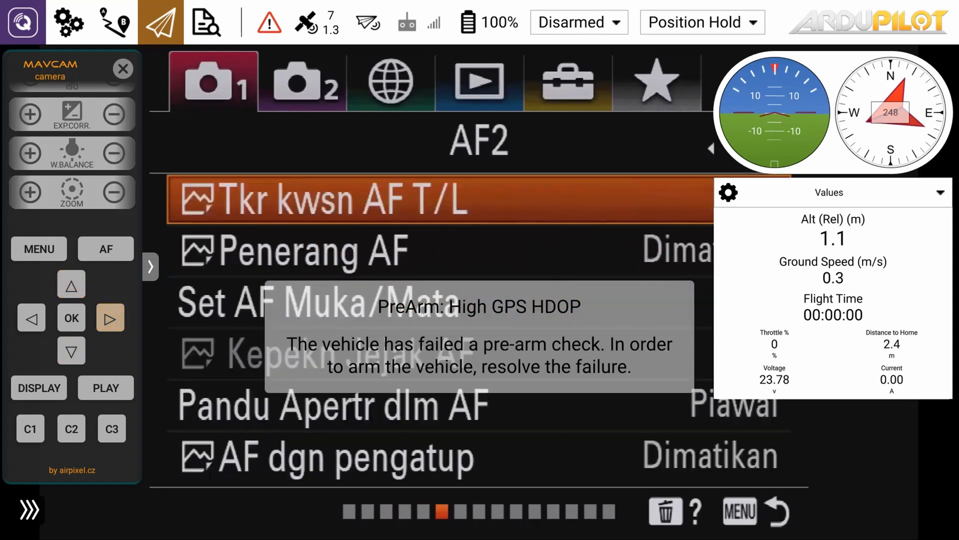
pyautogui.click(105, 387)
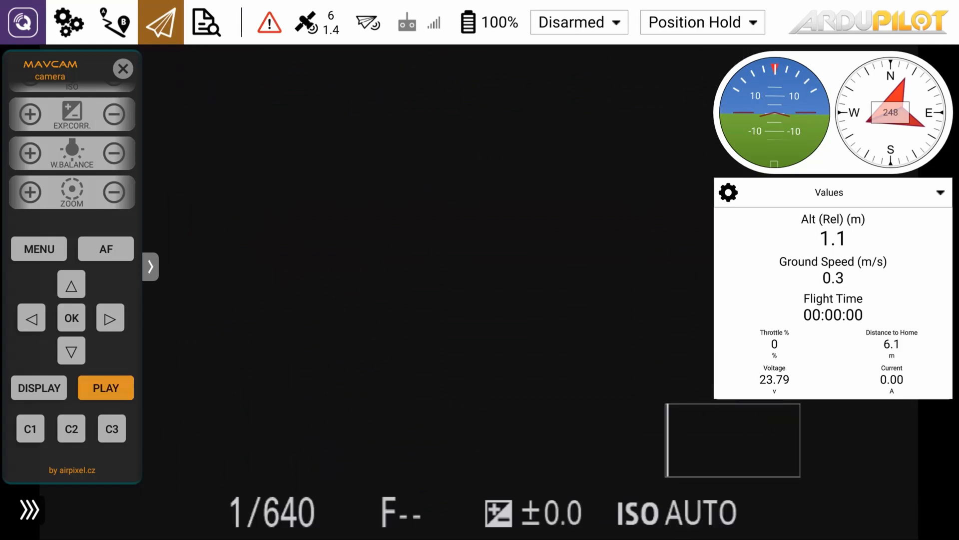